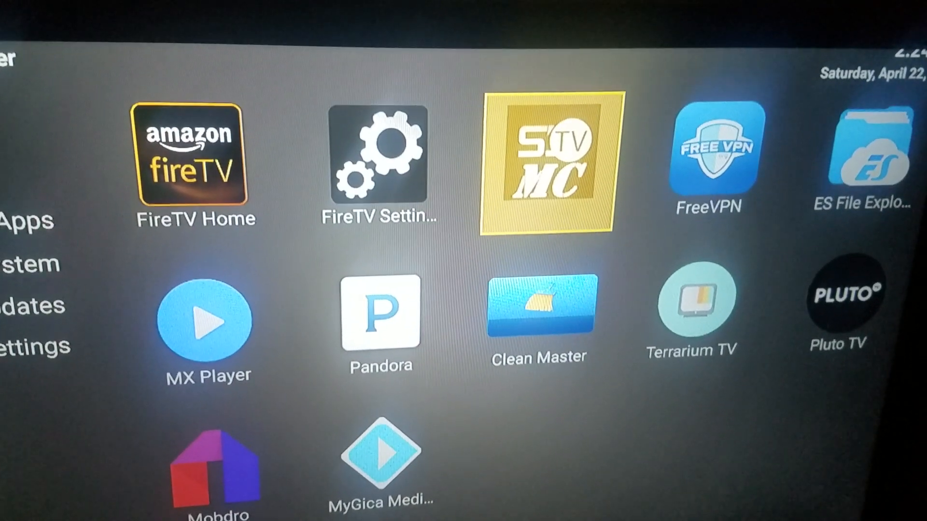
- Move MyGica Media Center right after STVMC, with ES File Explorer starting row two
key("right")
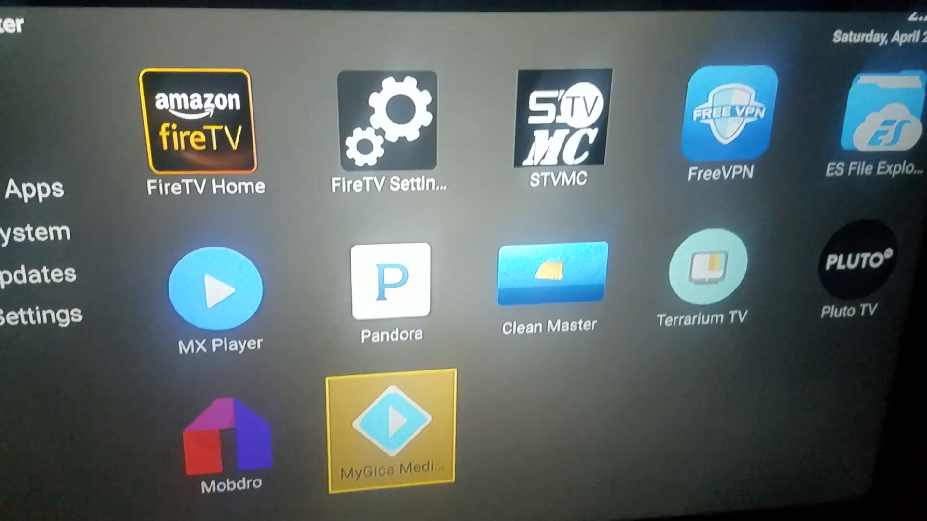
left_click(390, 427)
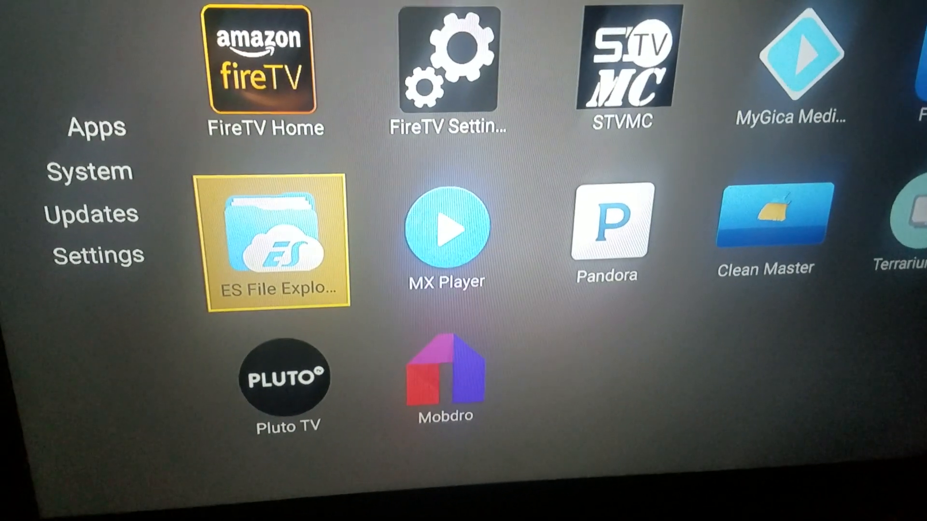
- Open Settings and scroll down to App Listing Settings showing Hidden Apps
left_click(98, 255)
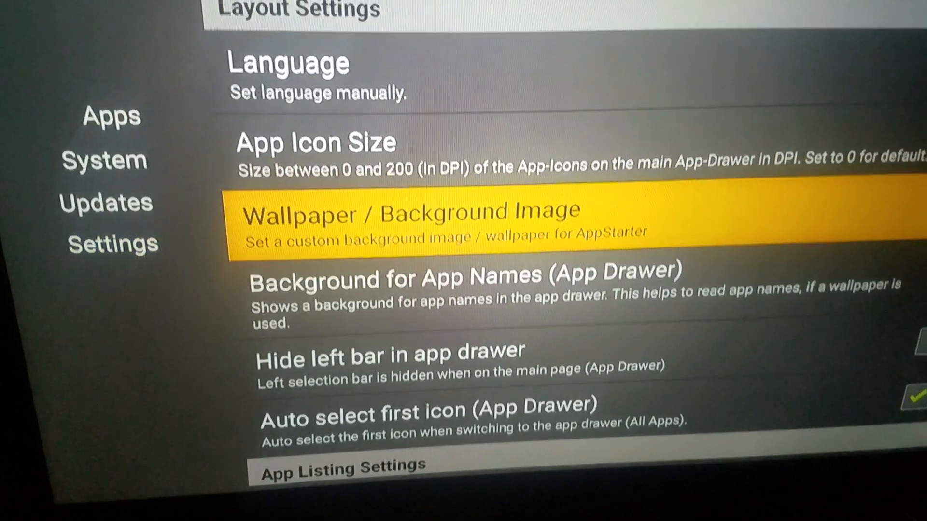
scroll("down", 3)
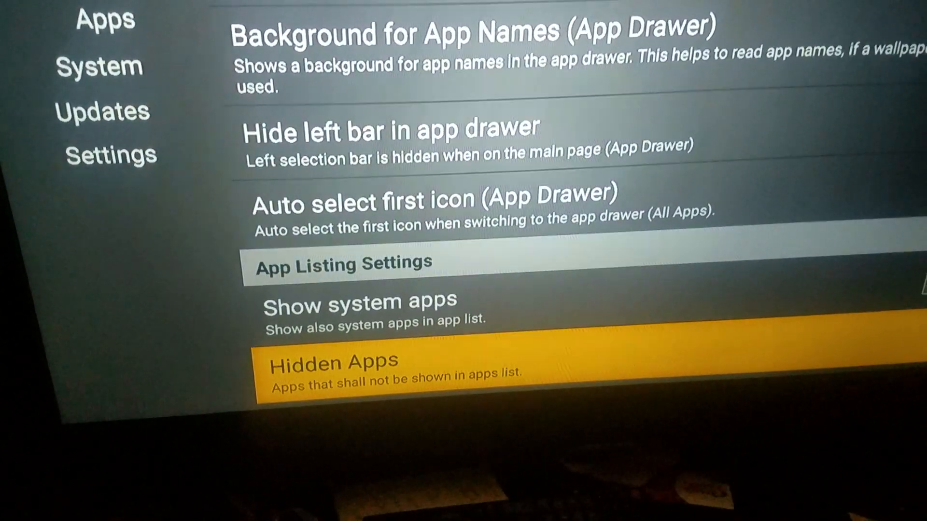
- Open Hidden Apps, check ES File Explorer, and scroll through the app list
left_click(331, 369)
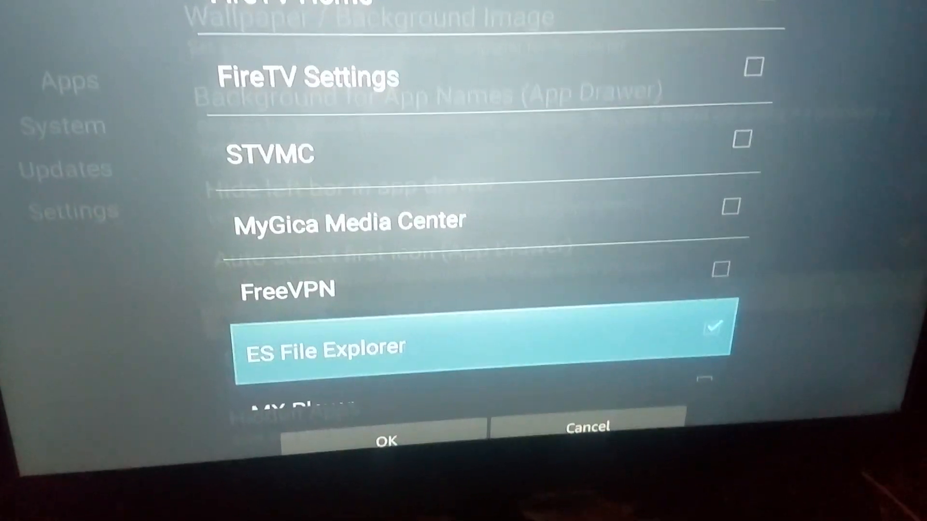
scroll("down", 3)
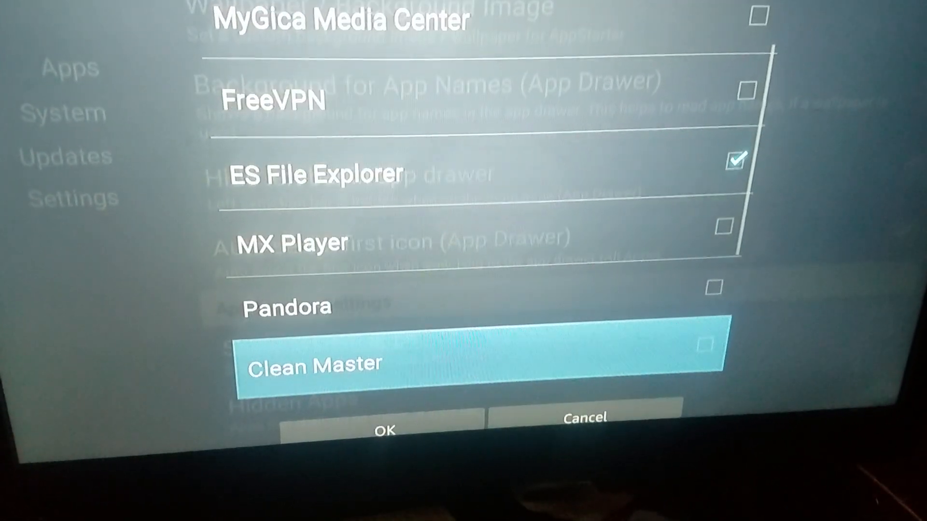